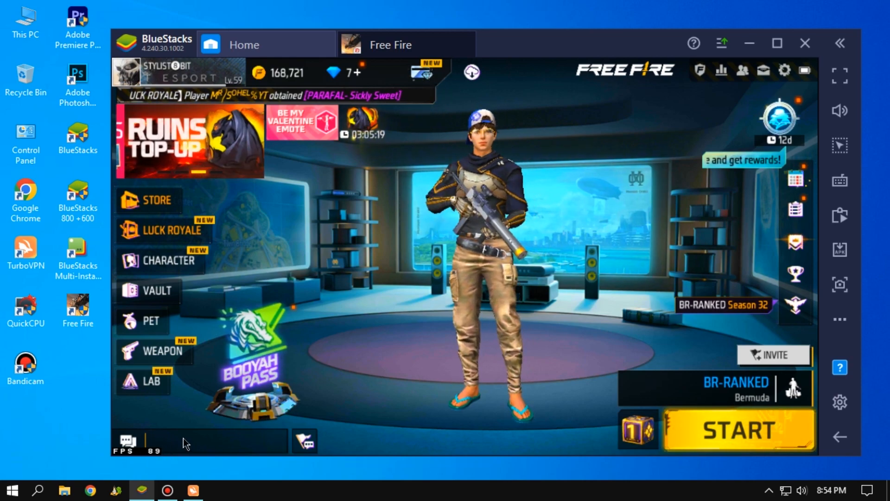
Step: Check the PC's system info, then set the BlueStacks engine to Performance, OpenGL, 8 cores, 4 GB, 240 FPS
{"action": "right_click", "coordinate": [25, 11]}
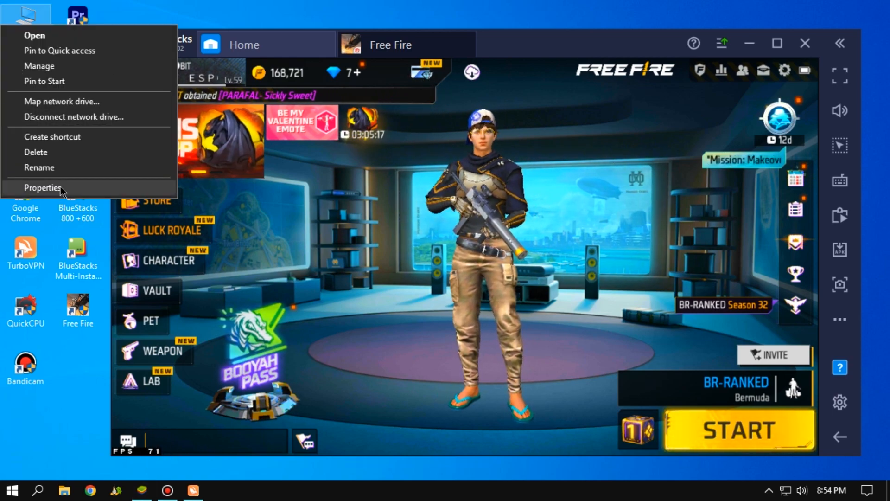
{"action": "left_click", "coordinate": [43, 187]}
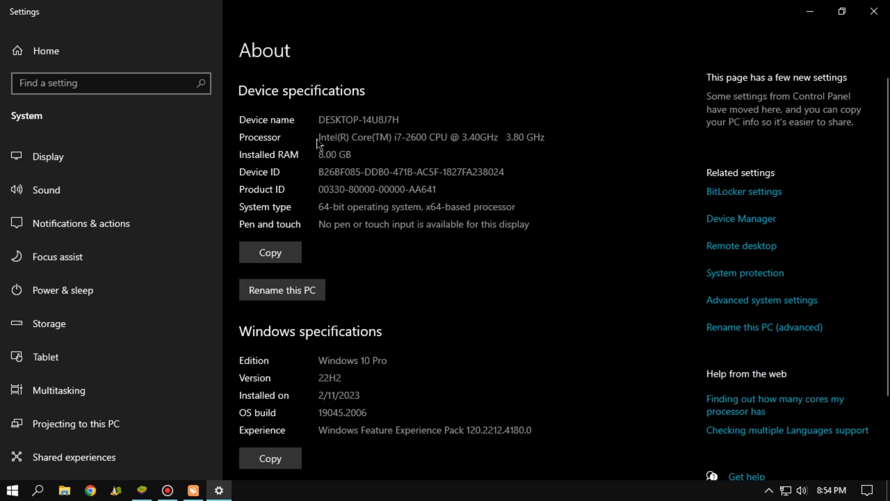
{"action": "mouse_move", "coordinate": [862, 94]}
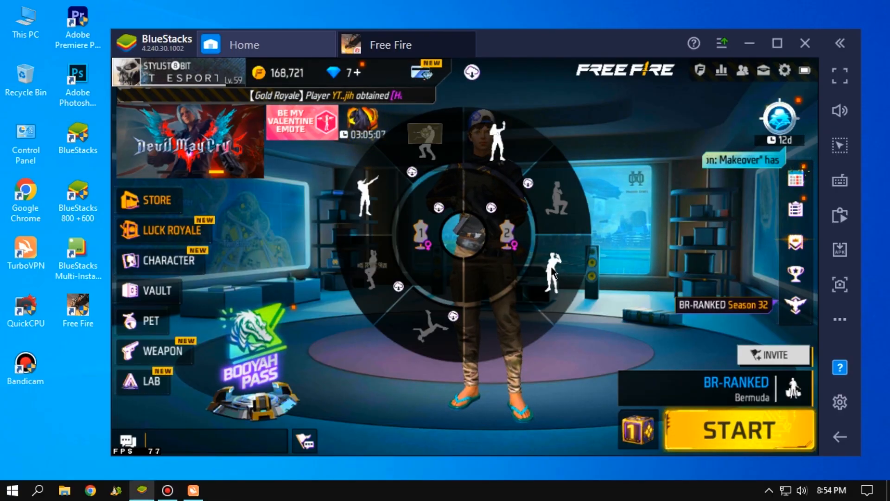
{"action": "left_click", "coordinate": [721, 43]}
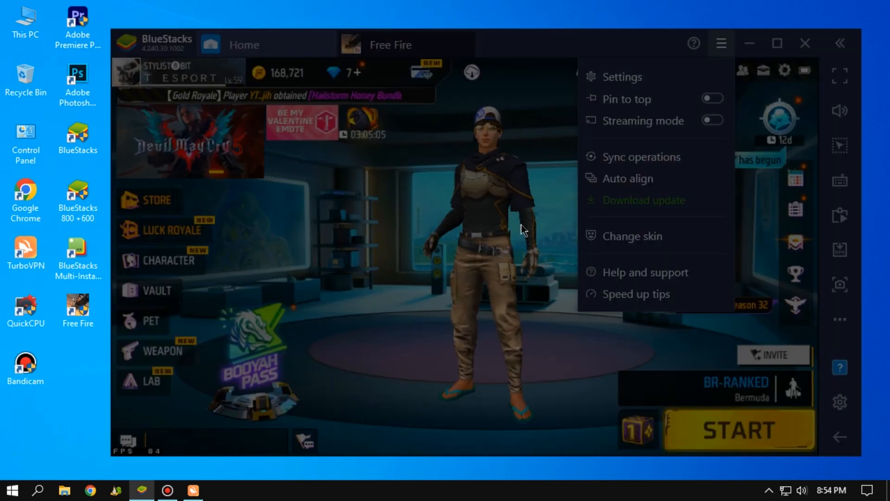
{"action": "left_click", "coordinate": [624, 76]}
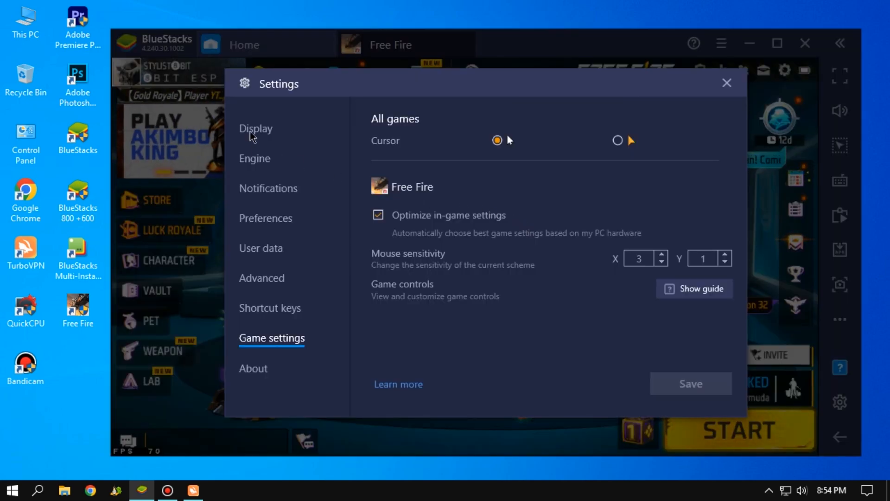
{"action": "left_click", "coordinate": [254, 159]}
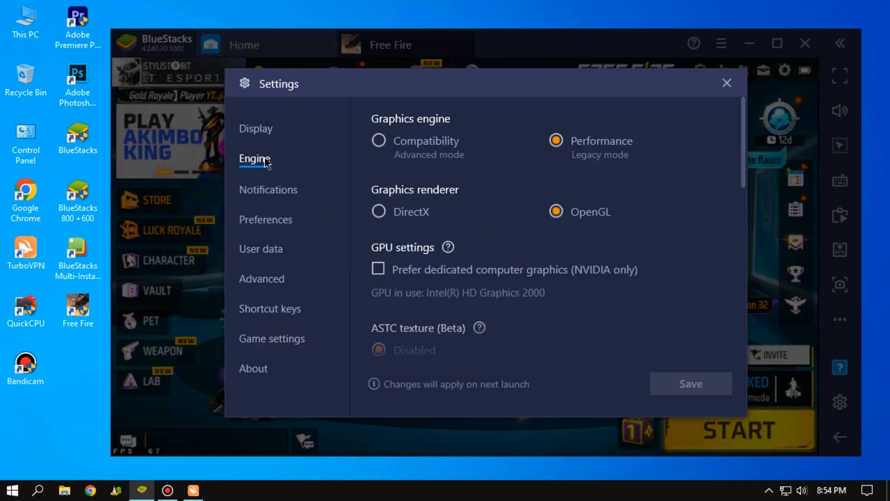
{"action": "scroll", "scroll_direction": "down", "scroll_amount": 3}
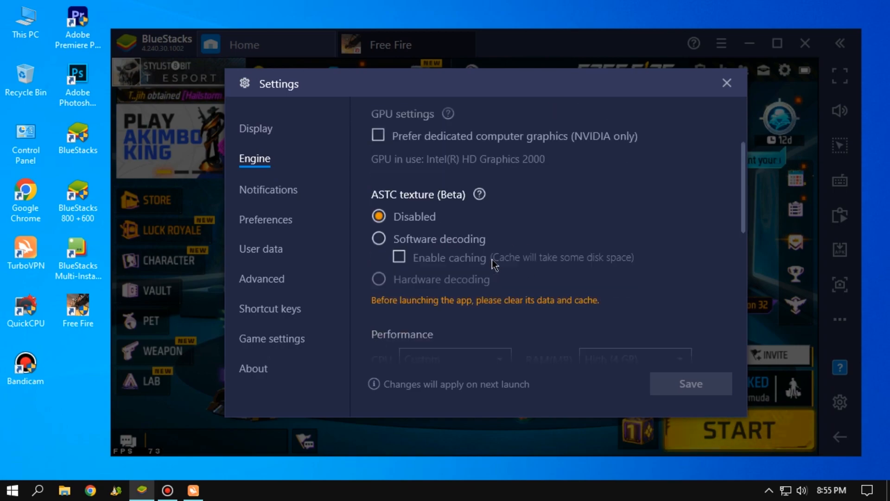
{"action": "scroll", "scroll_direction": "down", "scroll_amount": 3}
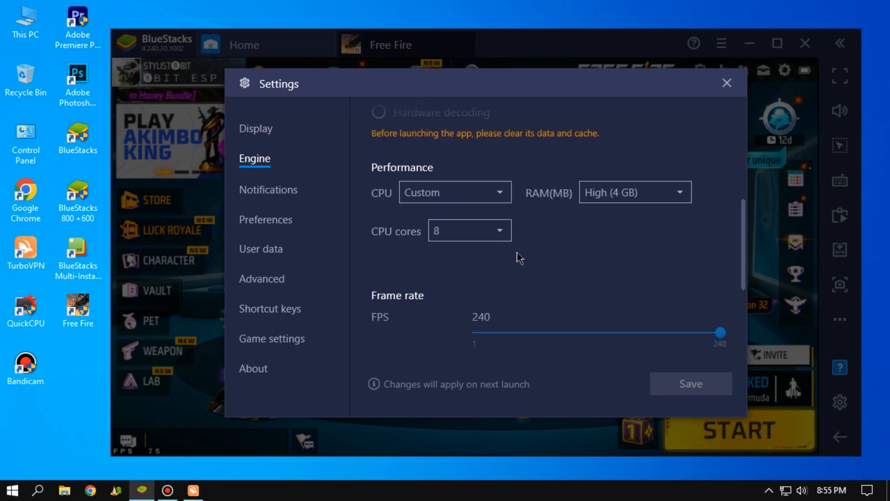
Step: Review notification settings and choose the Asus ROG 2 device profile
{"action": "left_click", "coordinate": [268, 189]}
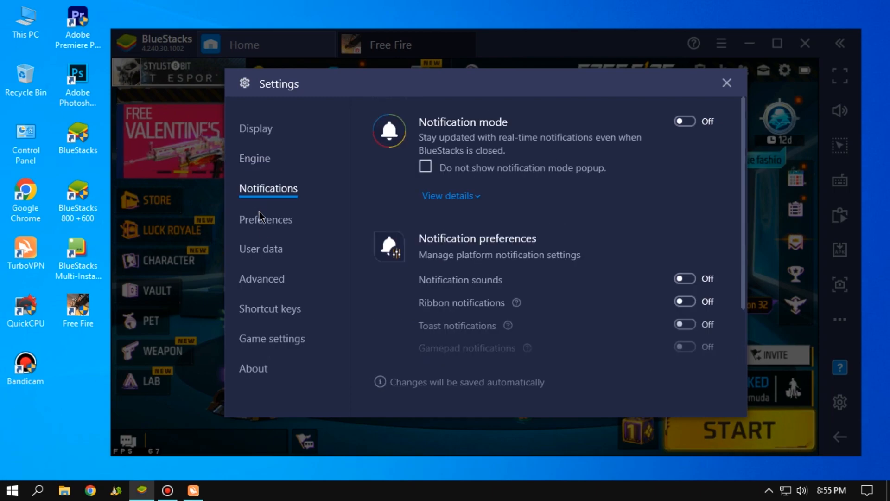
{"action": "left_click", "coordinate": [262, 279]}
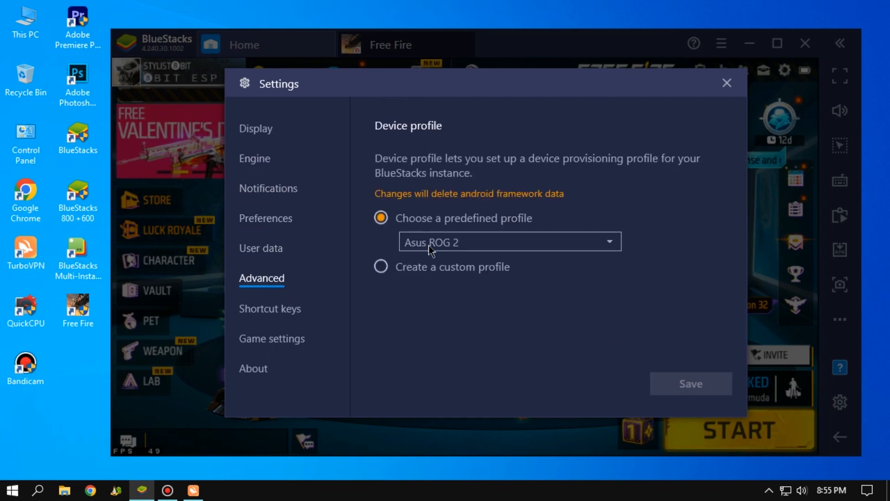
{"action": "left_click", "coordinate": [726, 83]}
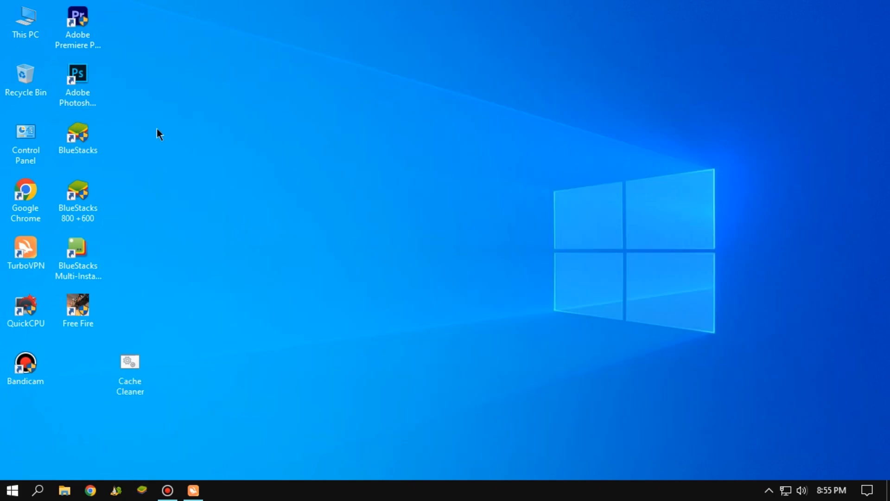
{"action": "mouse_move", "coordinate": [193, 166]}
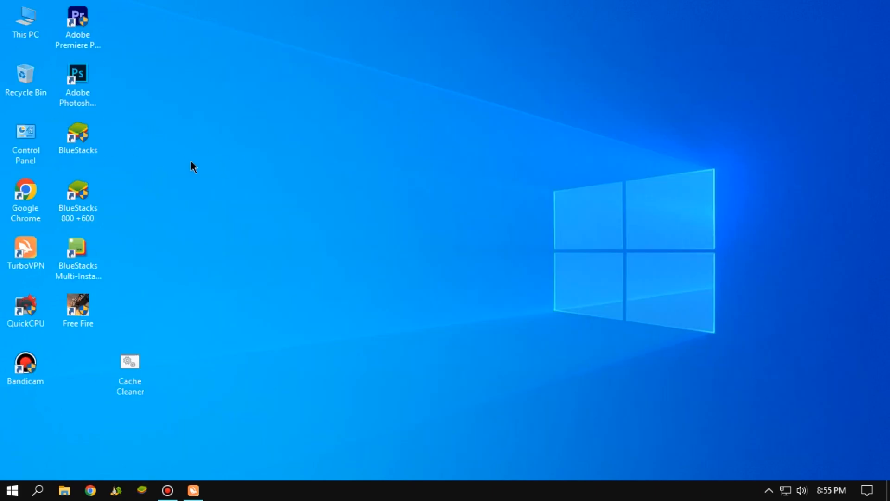
Step: Keep only 'Show thumbnails' and 'Smooth edges of screen fonts' checked in Visual Effects, then close System Properties
{"action": "right_click", "coordinate": [25, 23]}
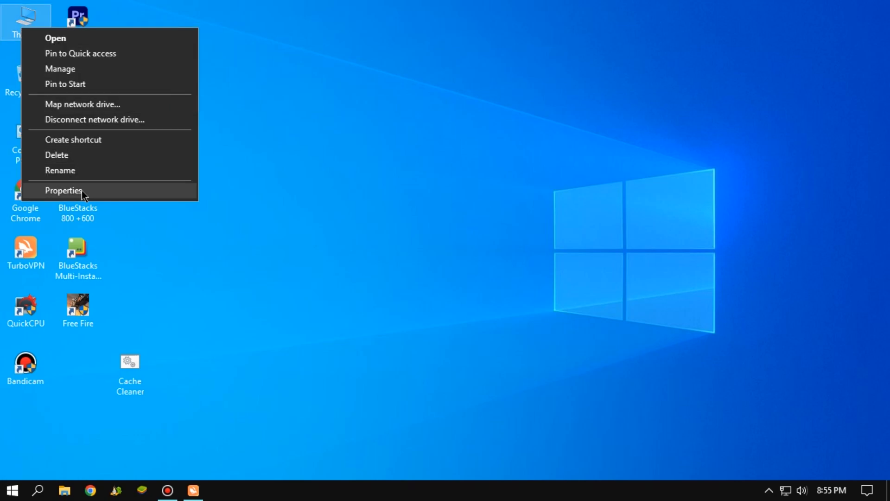
{"action": "left_click", "coordinate": [63, 191]}
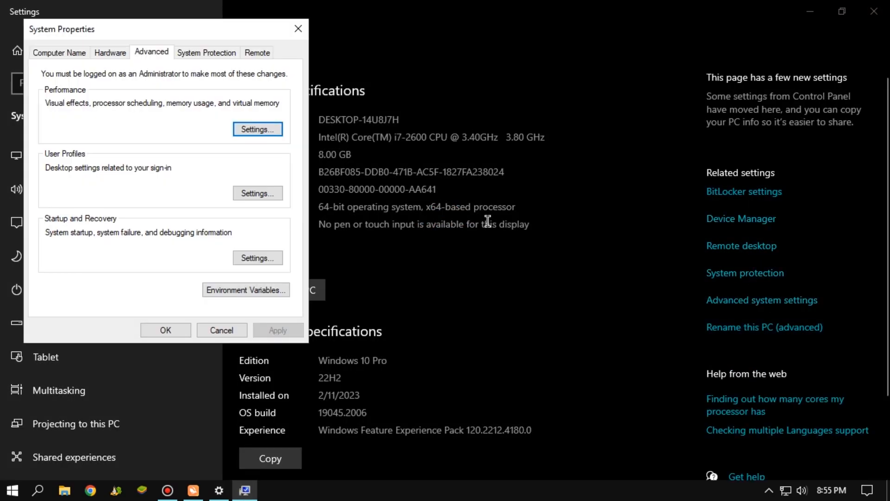
{"action": "left_click", "coordinate": [257, 129]}
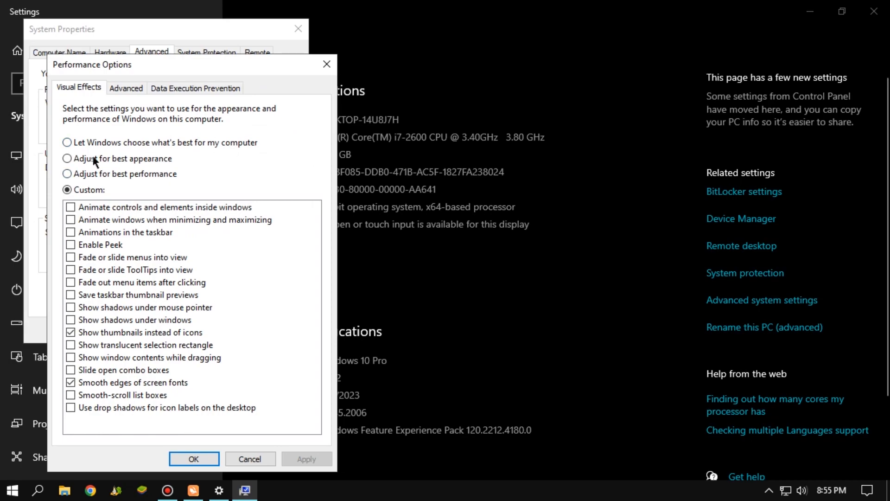
{"action": "left_click", "coordinate": [70, 332]}
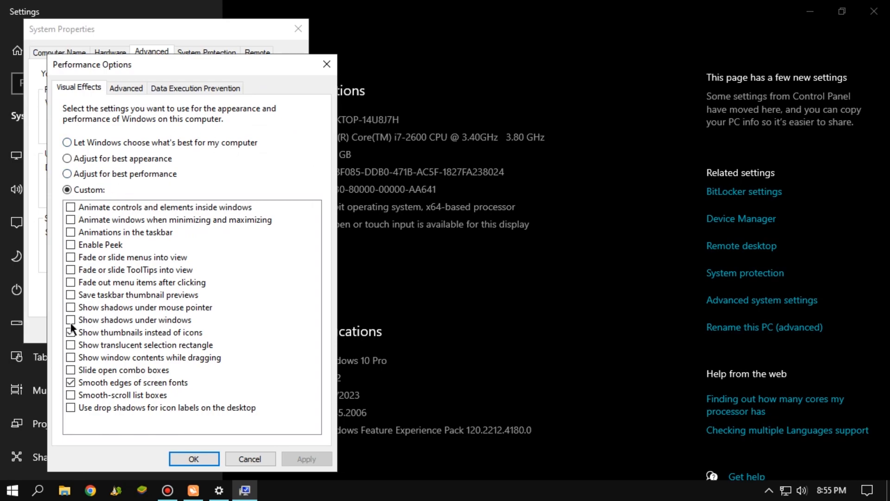
{"action": "left_click", "coordinate": [70, 332]}
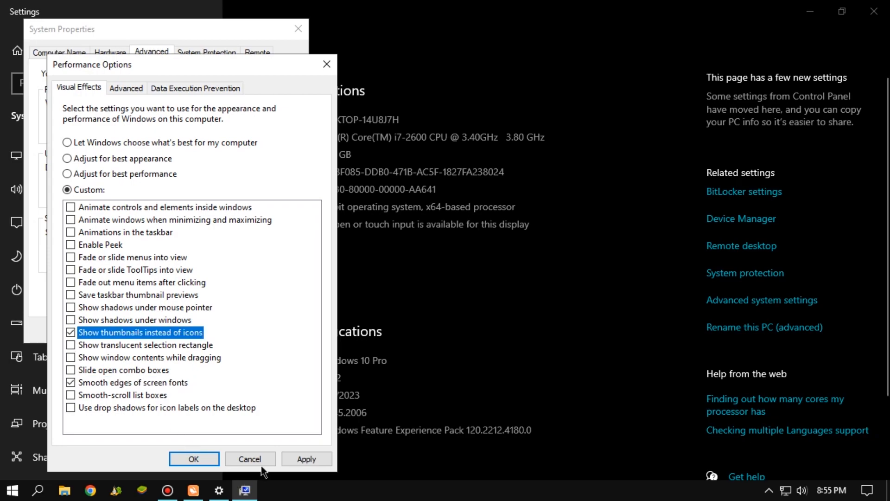
{"action": "left_click", "coordinate": [250, 458]}
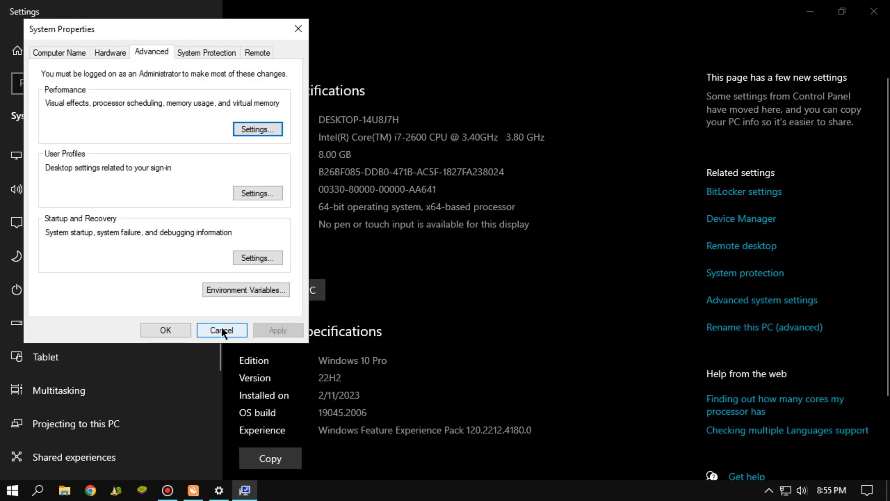
{"action": "left_click", "coordinate": [222, 329]}
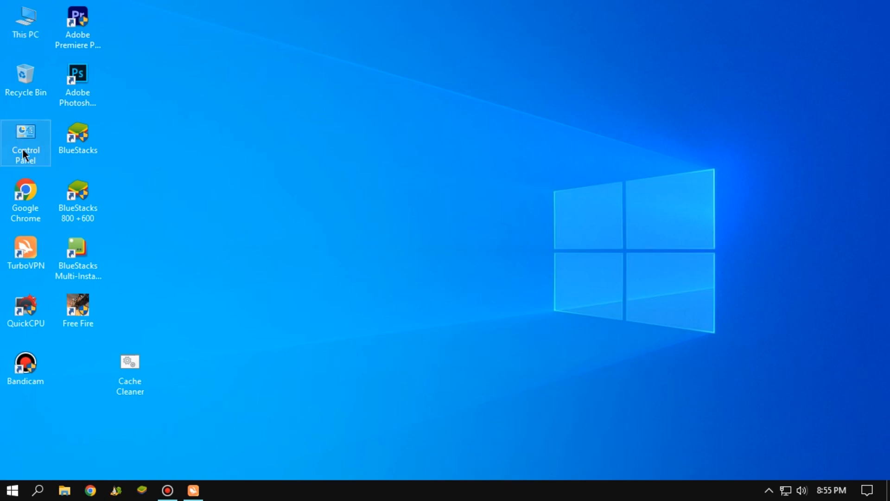
Step: Select the High performance power plan, then revert to QuickCpuScheme and close Power Options
{"action": "double_click", "coordinate": [25, 142]}
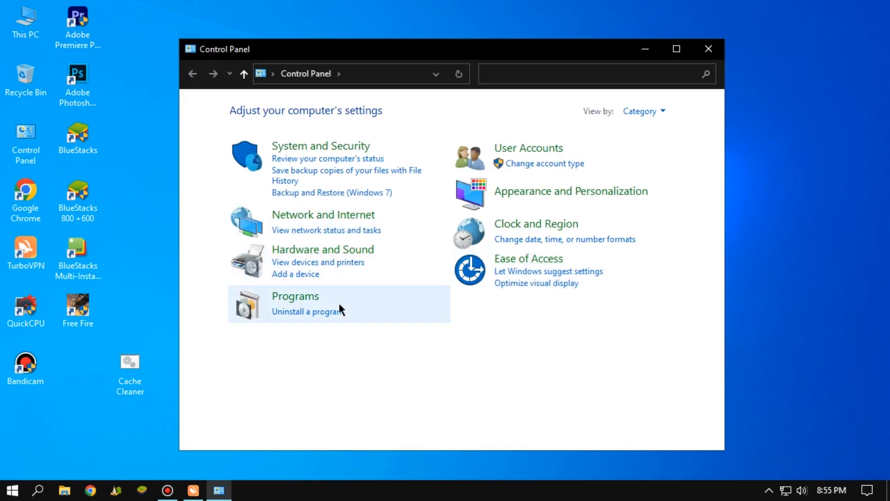
{"action": "left_click", "coordinate": [322, 249]}
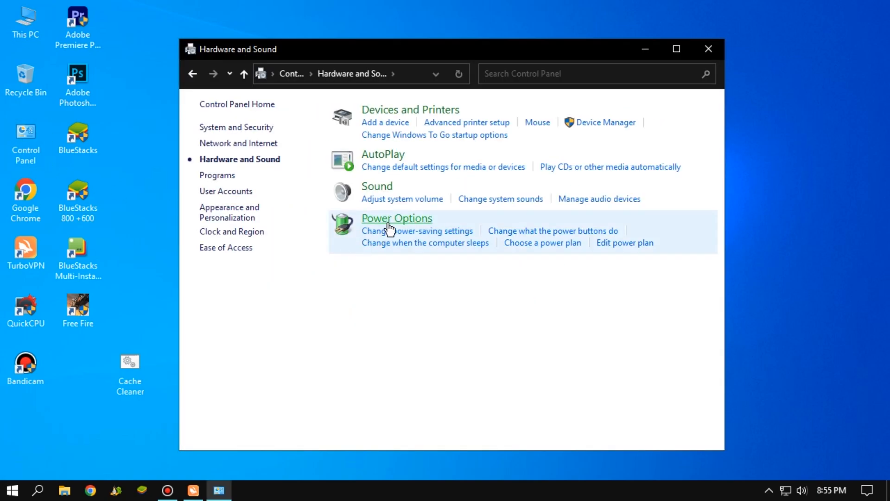
{"action": "left_click", "coordinate": [397, 218]}
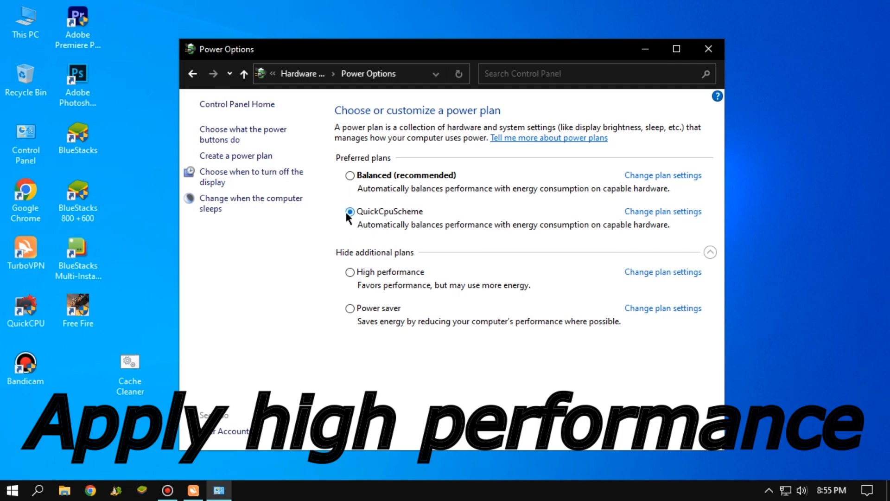
{"action": "left_click", "coordinate": [350, 272]}
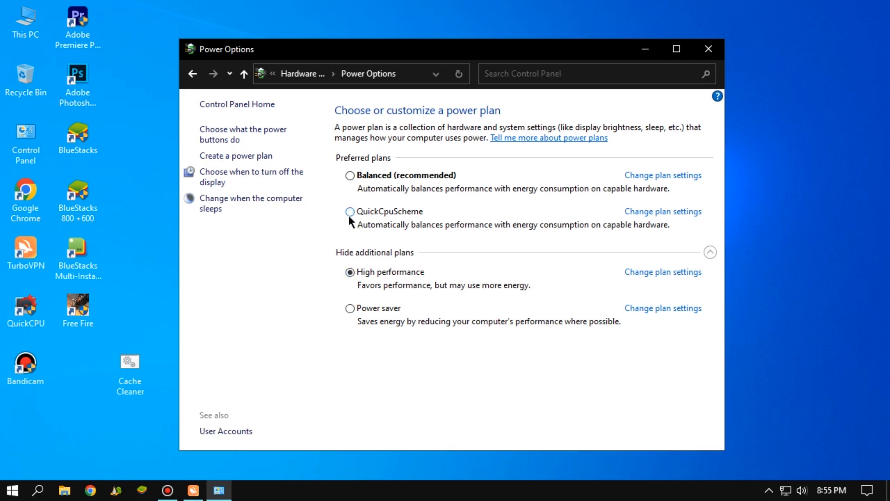
{"action": "left_click", "coordinate": [351, 212]}
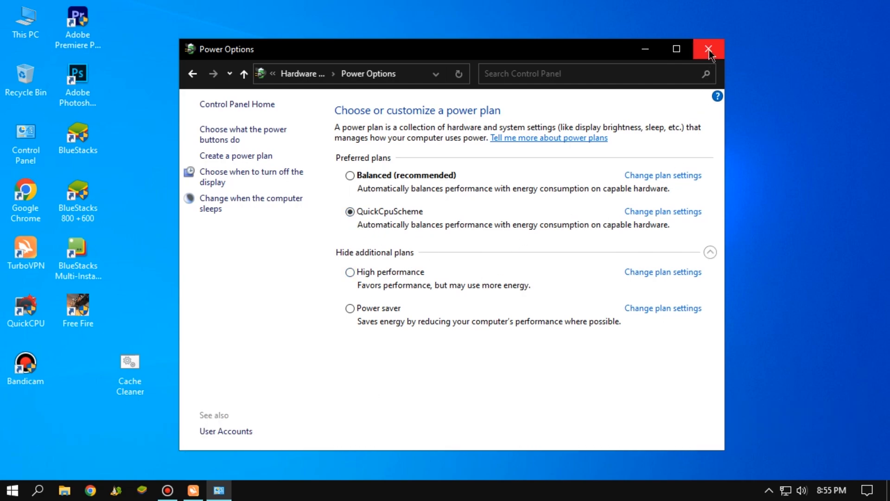
{"action": "left_click", "coordinate": [708, 49]}
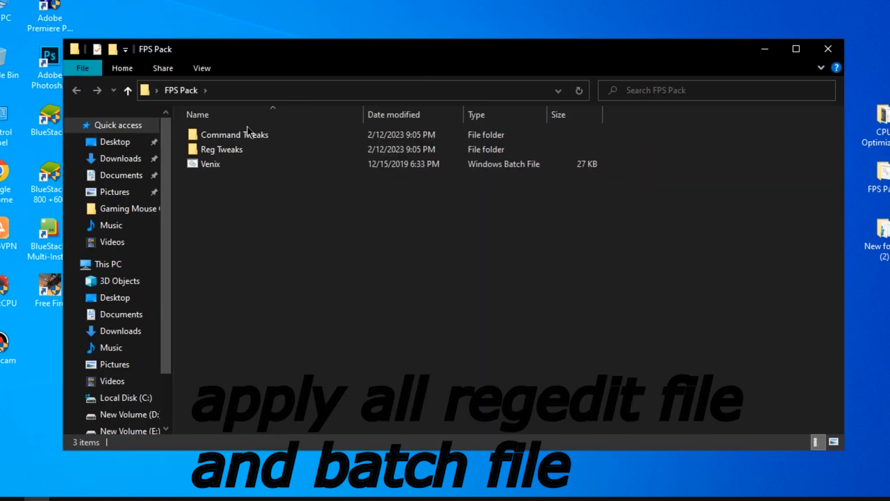
Step: Browse the six .reg files in the Reg Tweaks folder, then go back to FPS Pack
{"action": "left_click", "coordinate": [221, 150]}
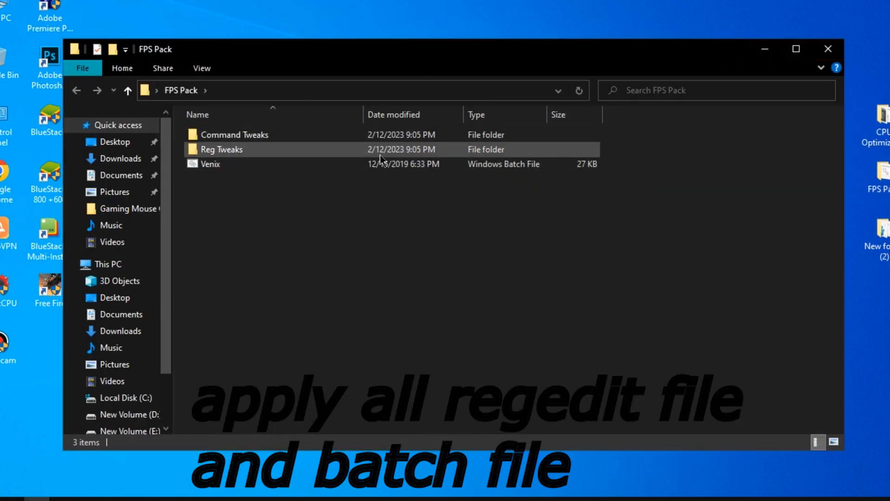
{"action": "double_click", "coordinate": [235, 134]}
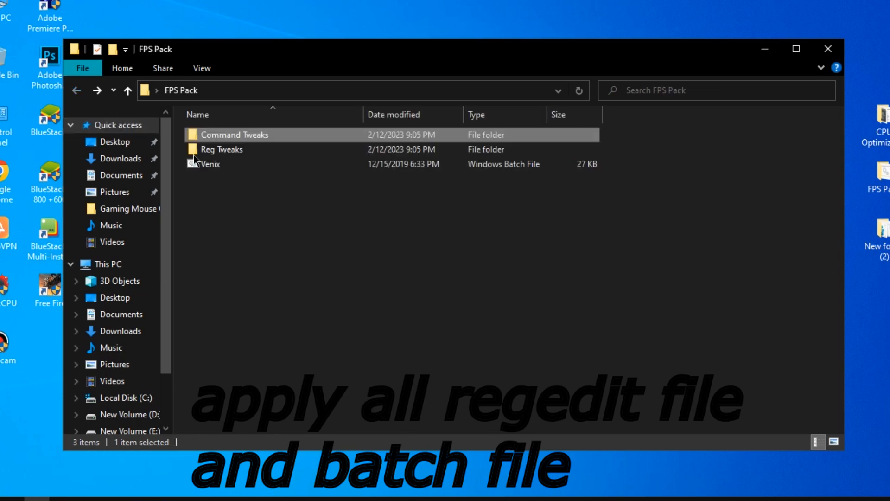
{"action": "double_click", "coordinate": [222, 149]}
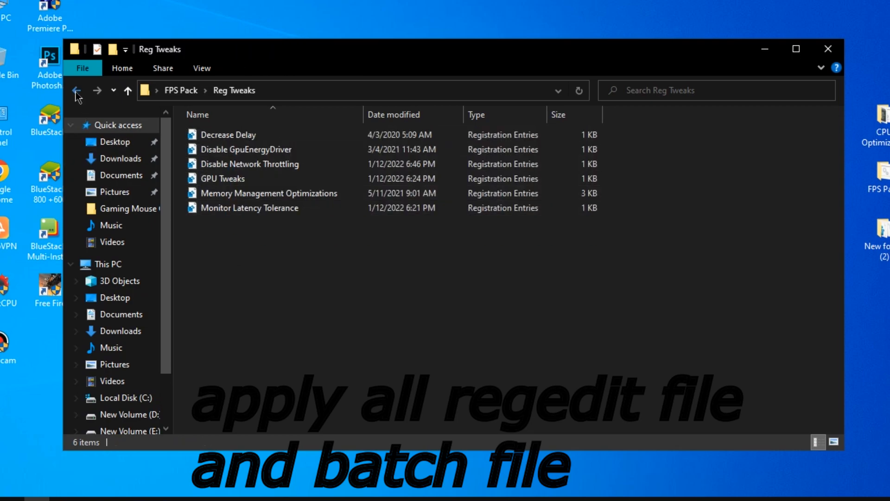
{"action": "left_click", "coordinate": [76, 91]}
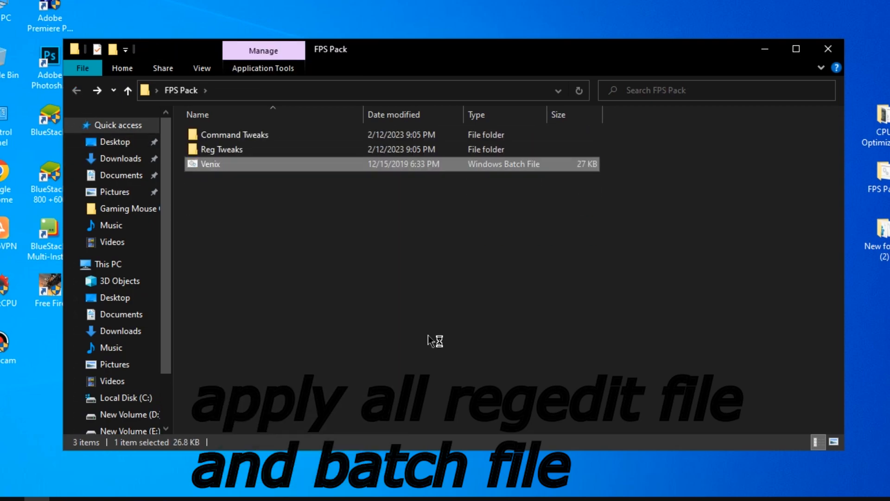
Step: Launch Venix.bat as administrator and enter X at the menu to exit
{"action": "double_click", "coordinate": [210, 164]}
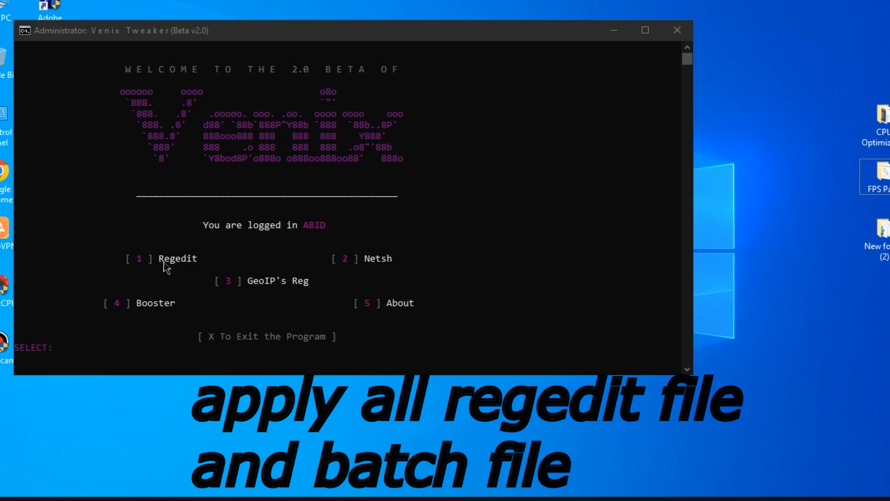
{"action": "mouse_move", "coordinate": [66, 354]}
{"action": "type", "text": "4"}
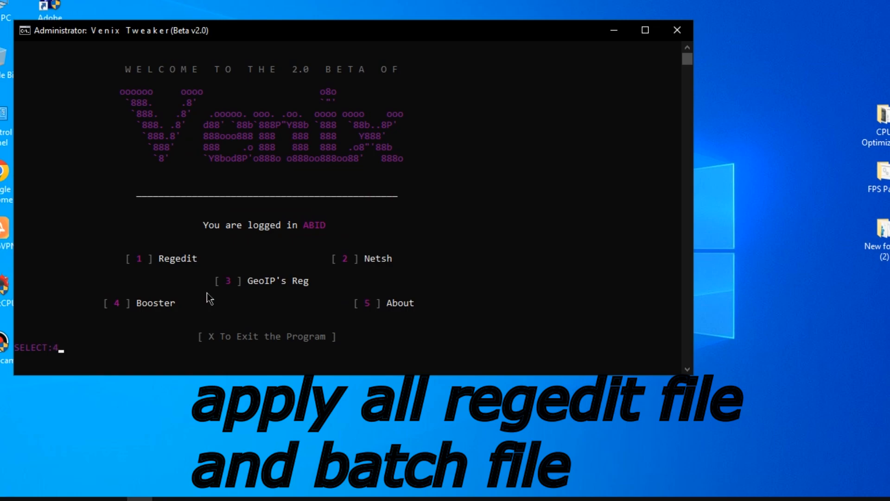
{"action": "type", "text": "x"}
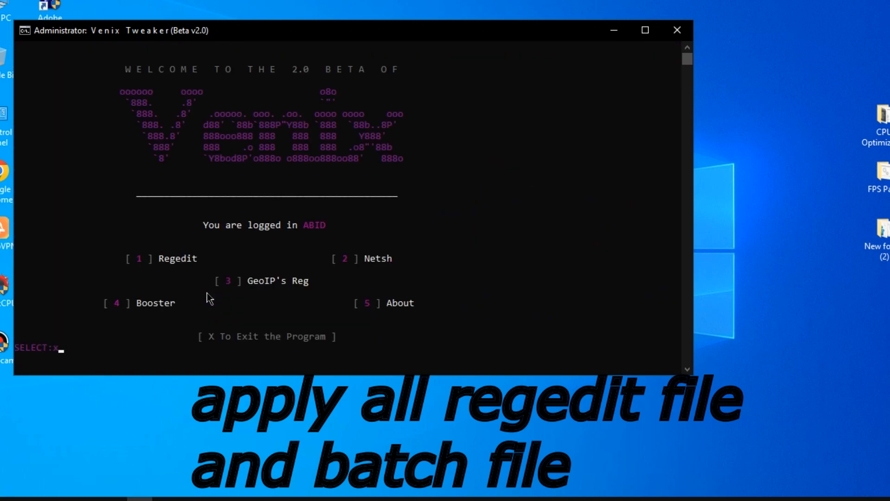